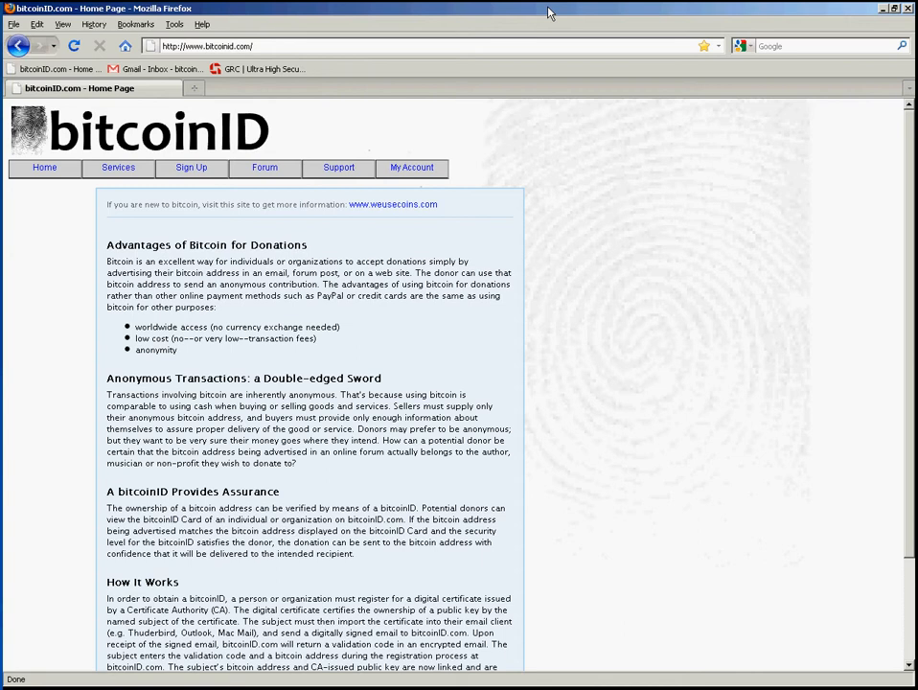
mouse_move(554, 27)
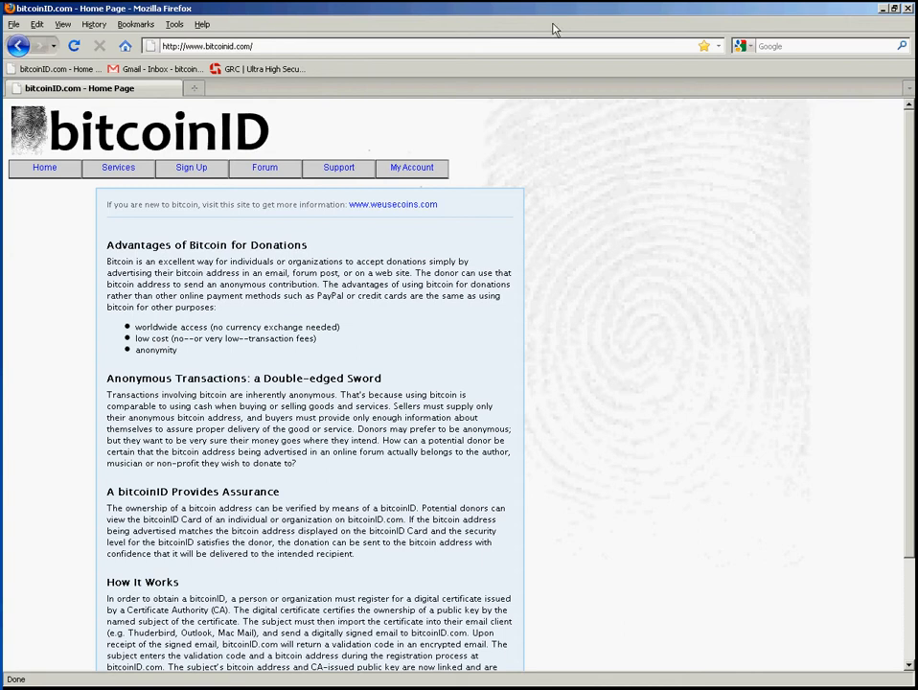
Reach the Certificate Manager from Options > Advanced > Encryption, showing the COMODO CA personal certificate
click(175, 23)
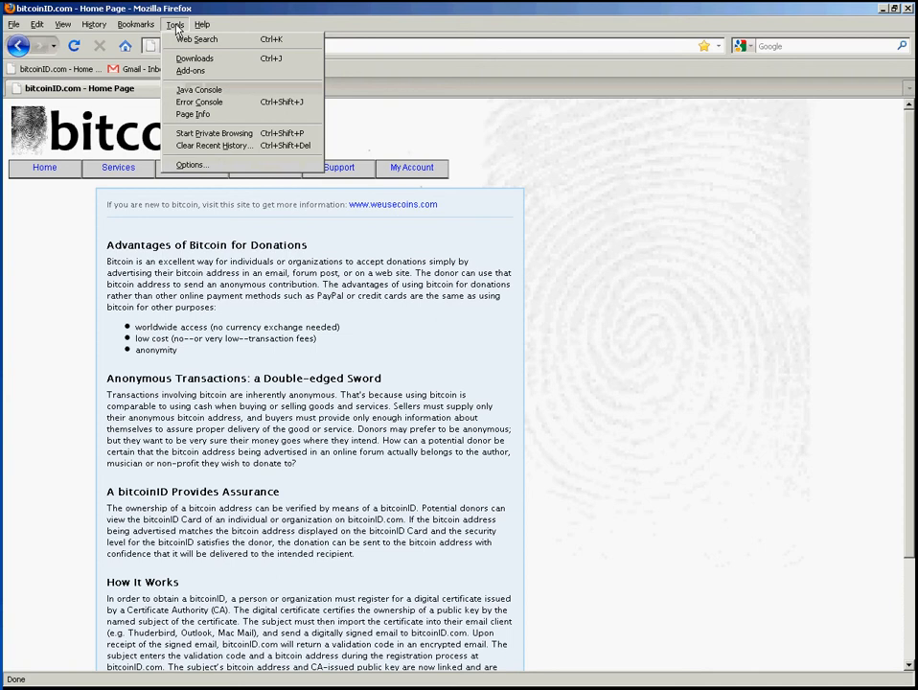
click(190, 165)
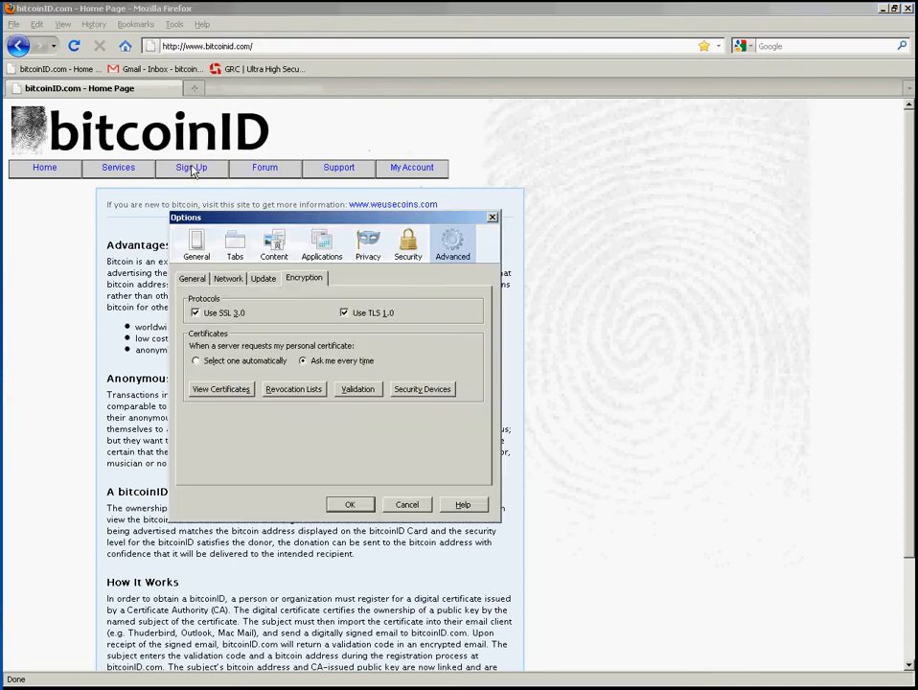
mouse_move(452, 245)
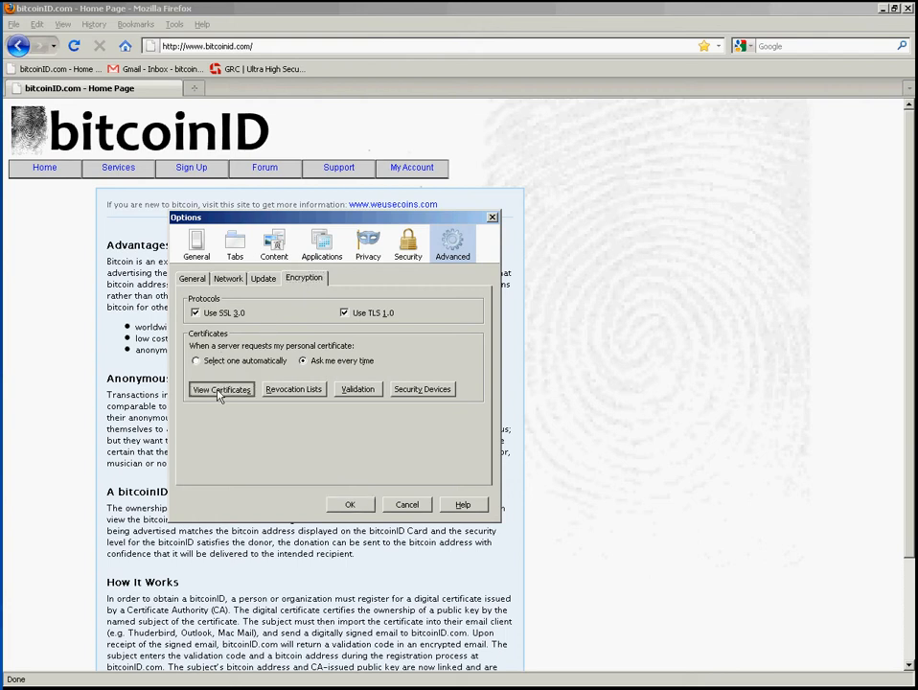
click(223, 389)
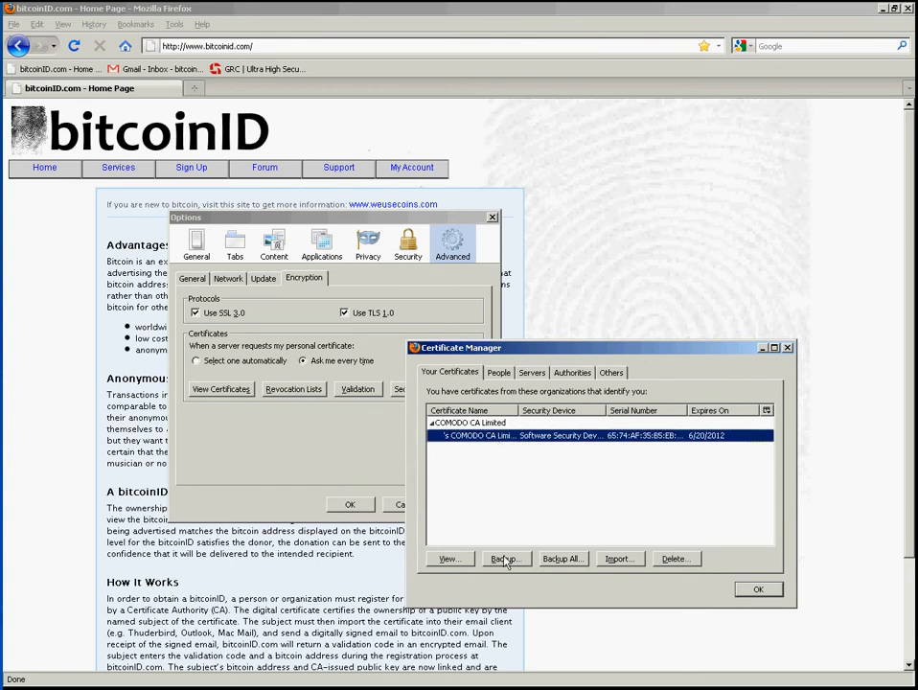
Start a PKCS12 backup of the certificate to the SANSA CLIPP (G:) drive, naming the file 'smim'
click(505, 560)
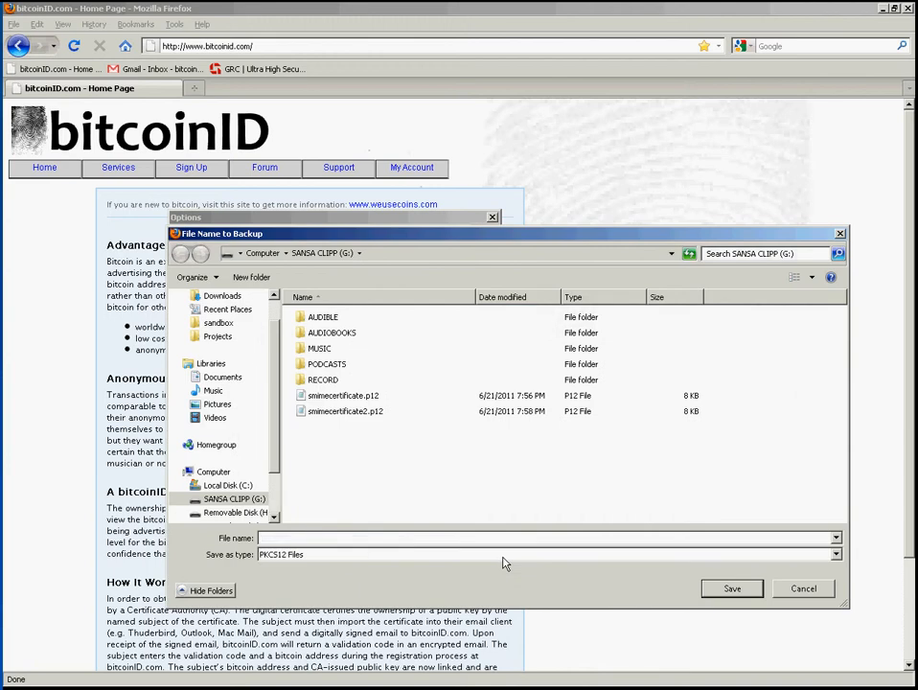
click(213, 471)
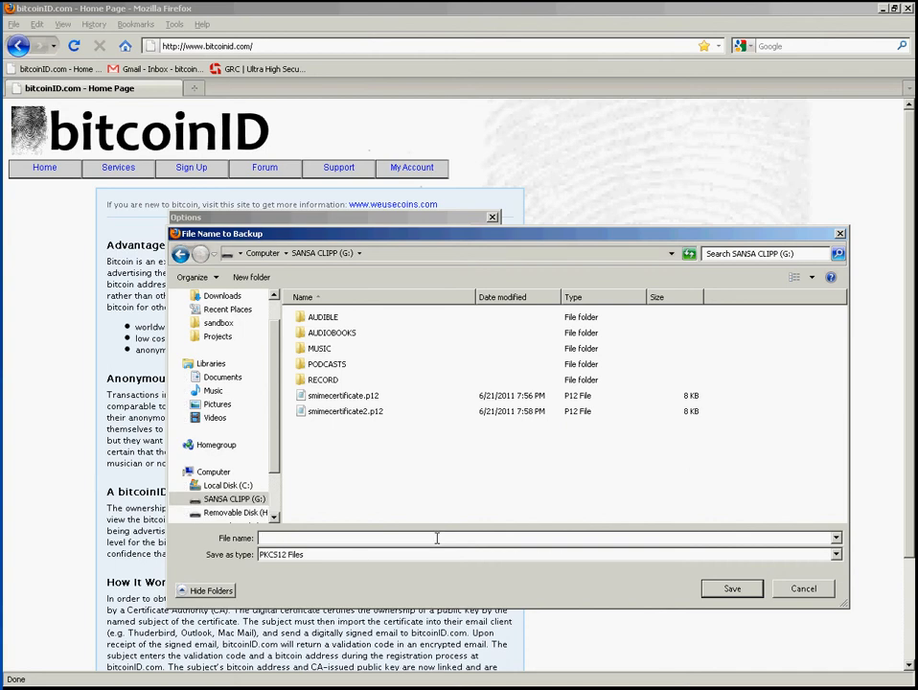
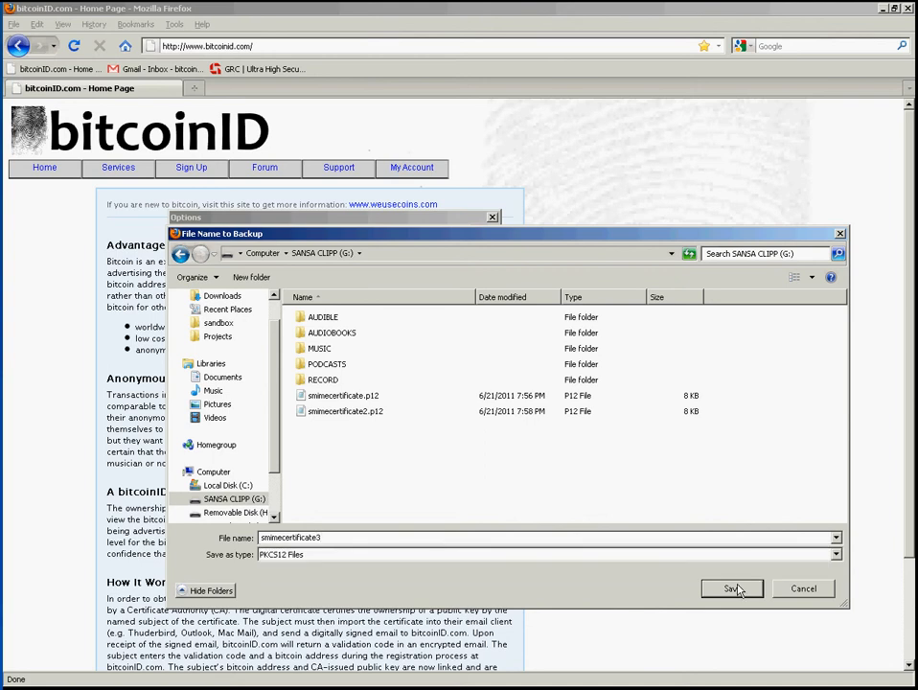
Save the backup under a confirmed password, acknowledge success and close all settings dialogs
click(730, 589)
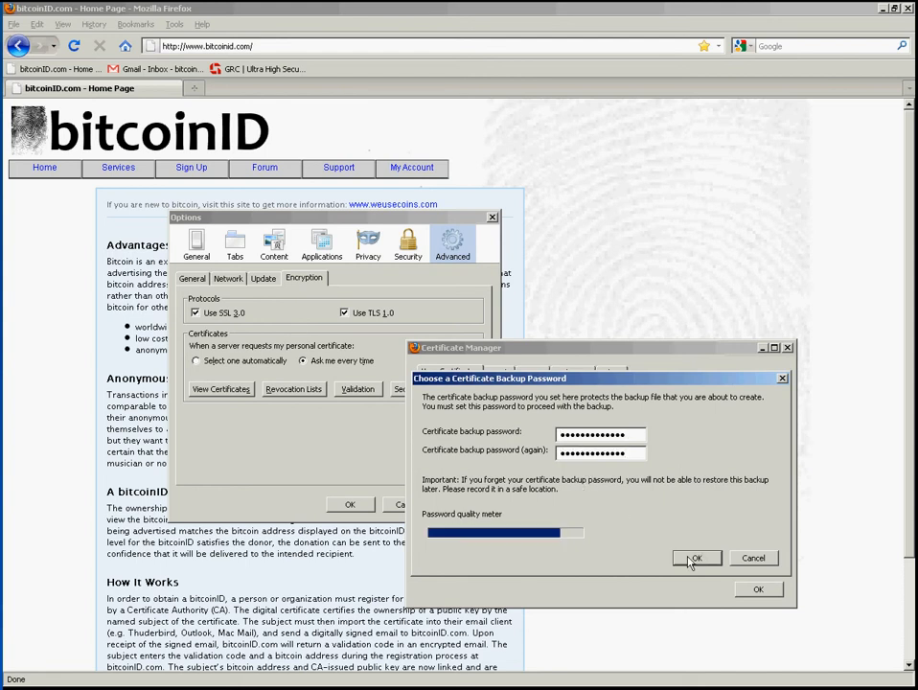
click(696, 559)
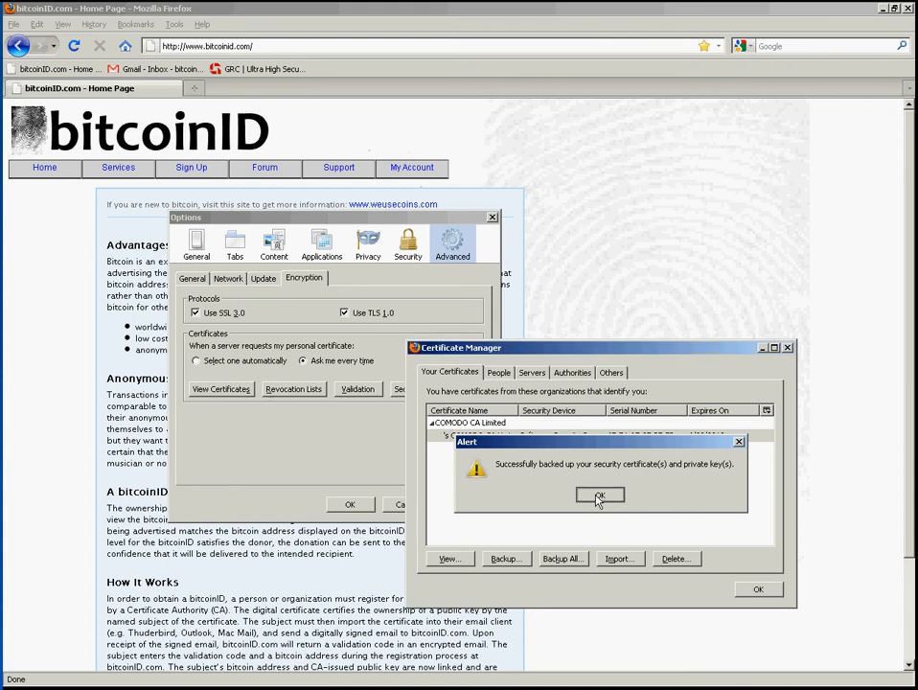
click(598, 494)
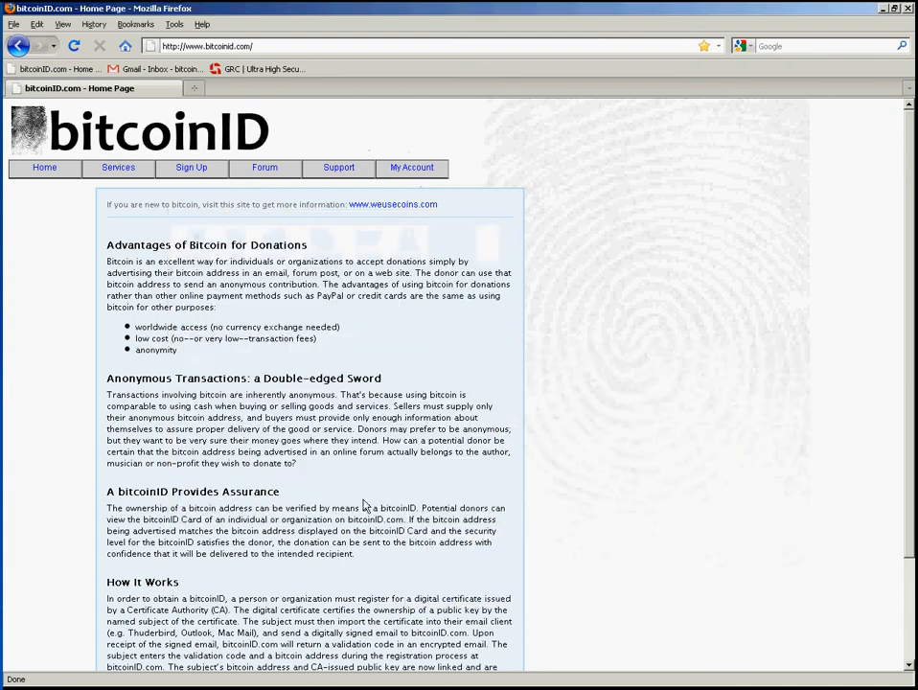
mouse_move(630, 459)
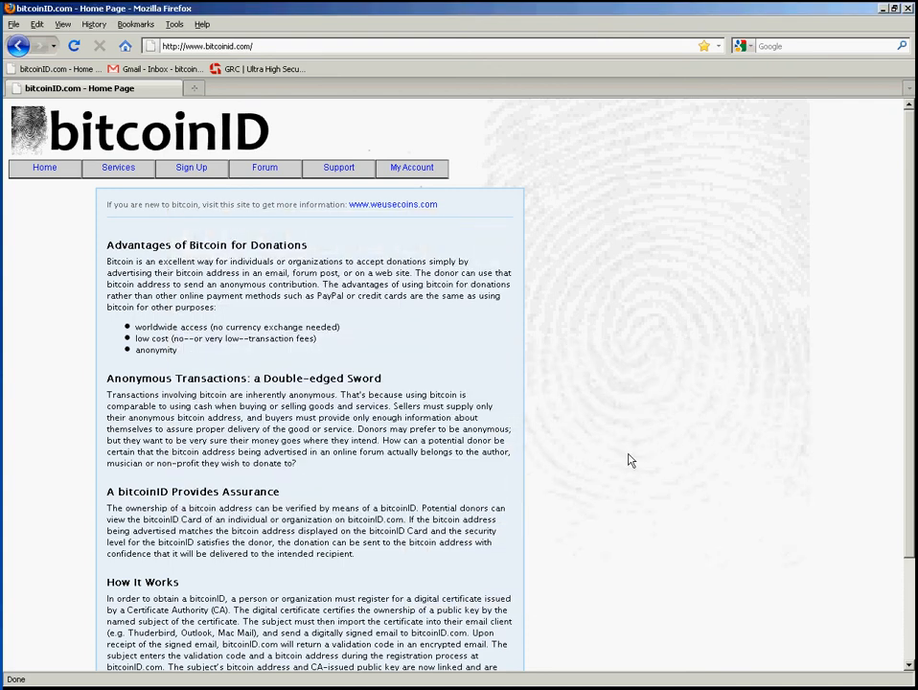